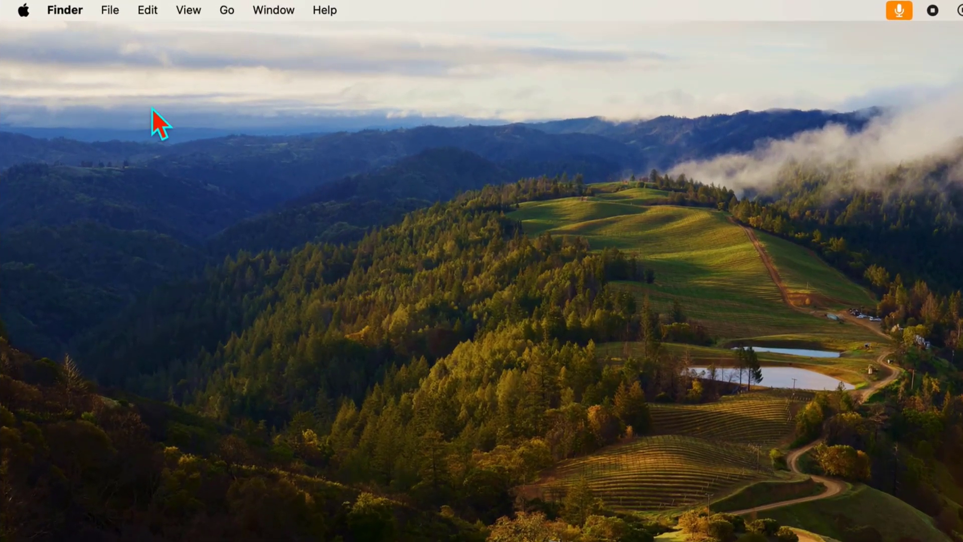
- Launch System Settings from the Apple menu
left_click(23, 10)
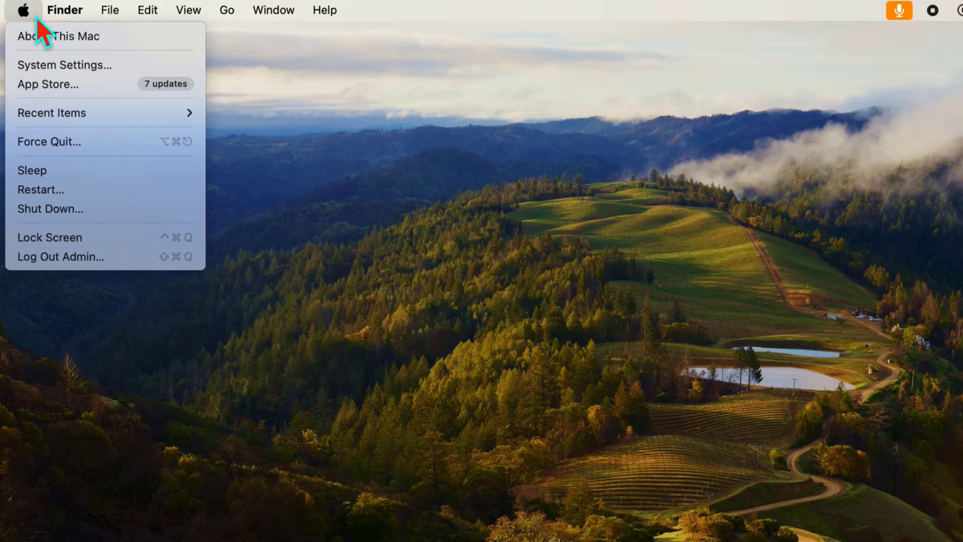
mouse_move(64, 64)
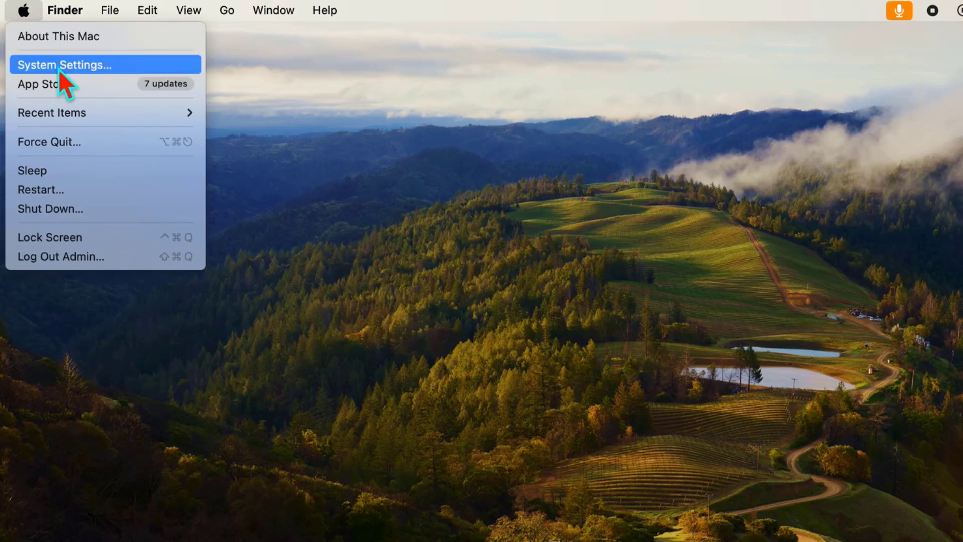
left_click(65, 64)
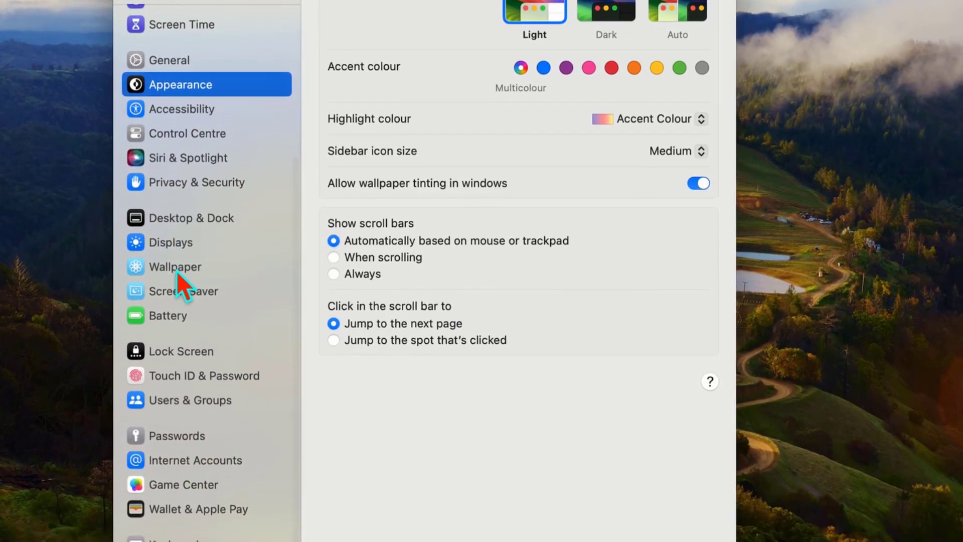
- Show the Trackpad's Scroll & Zoom gesture options
left_click(171, 500)
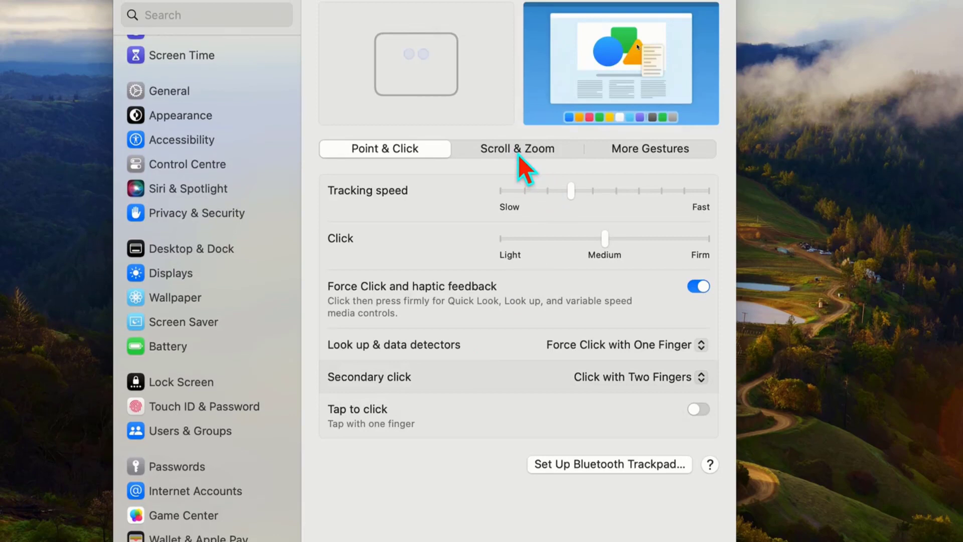
left_click(517, 148)
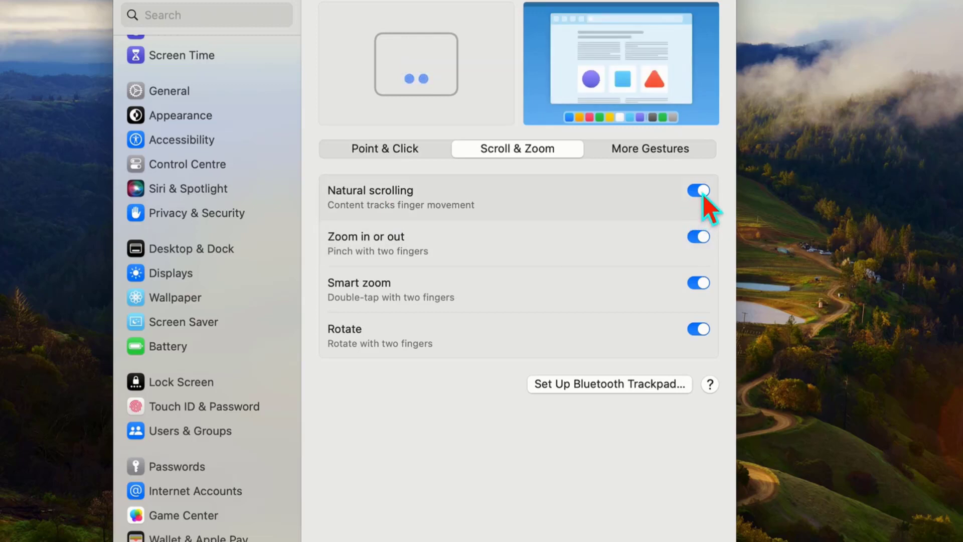
- Switch Natural scrolling off, leaving zoom, smart zoom and rotate gestures on
left_click(698, 190)
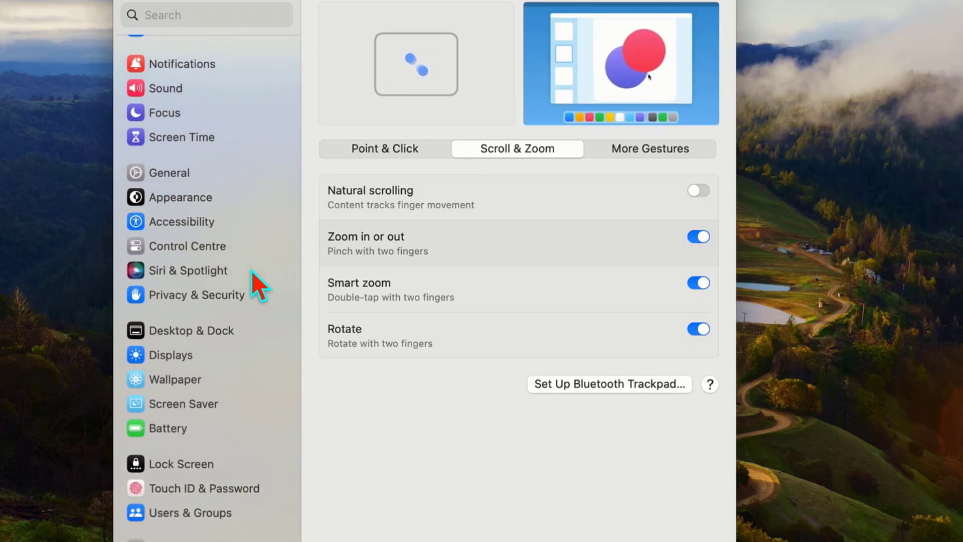
- Toggle Natural scrolling so it ends up switched back on
left_click(698, 190)
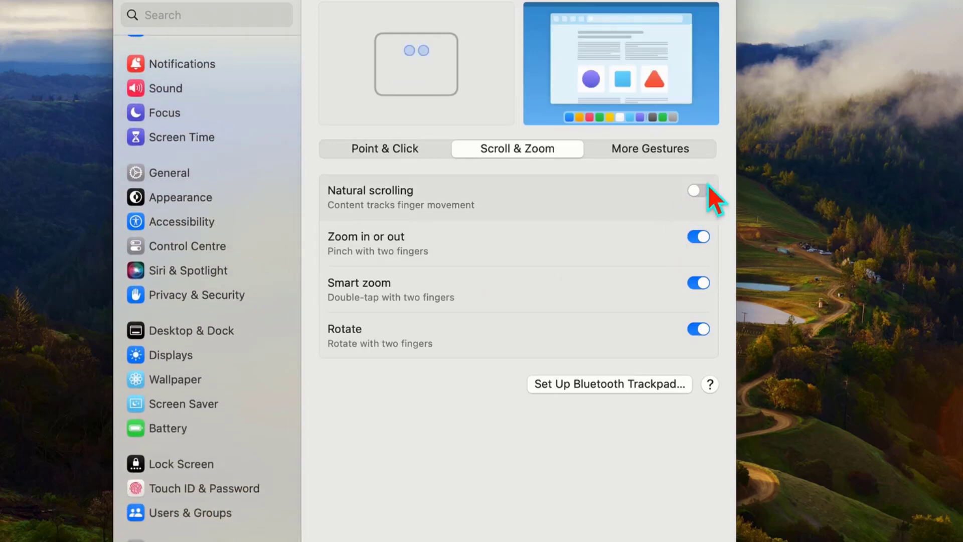
left_click(699, 190)
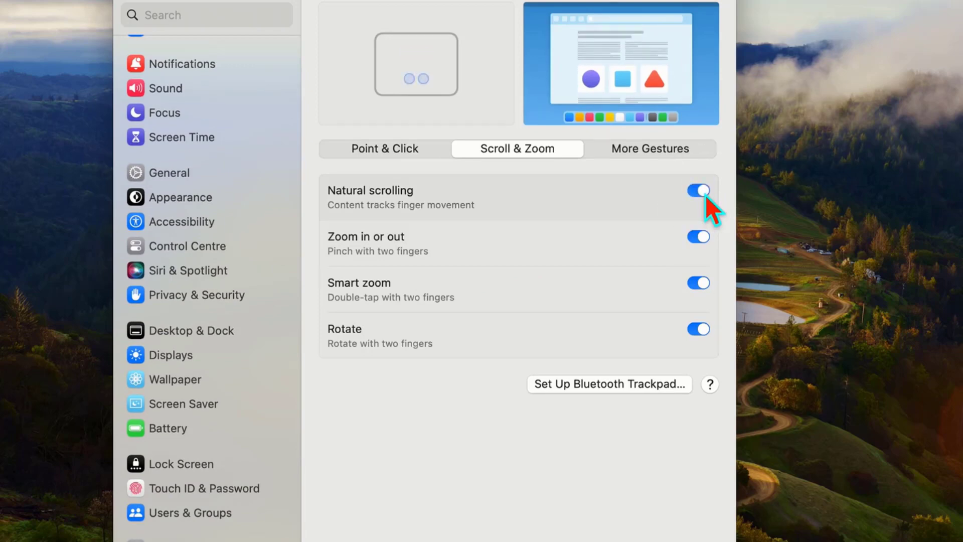